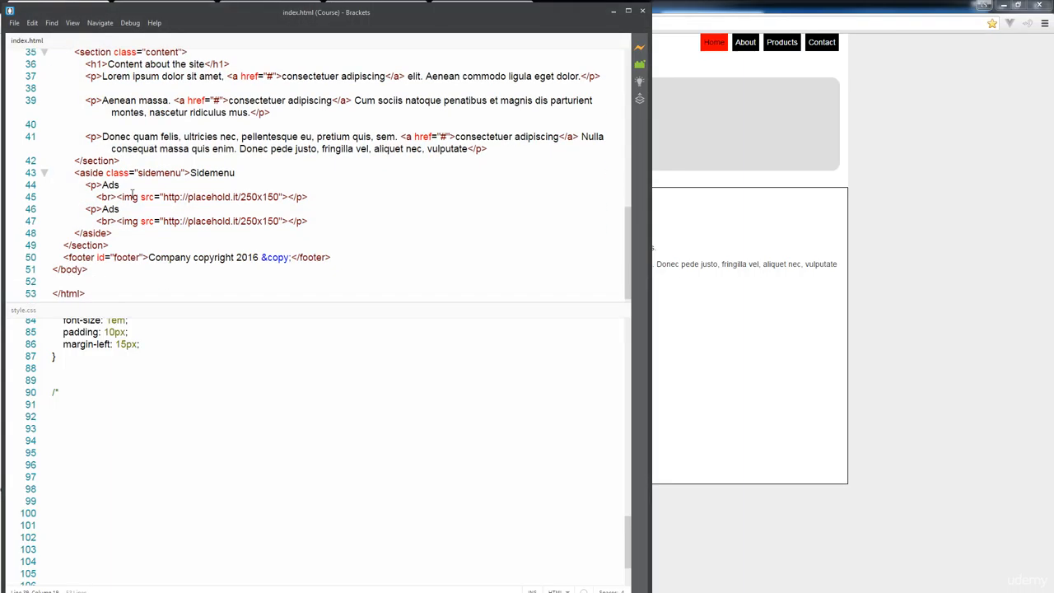
# Step: Move 'brd' from the container section's class onto the content section and sidemenu aside
pyautogui.scroll(3)
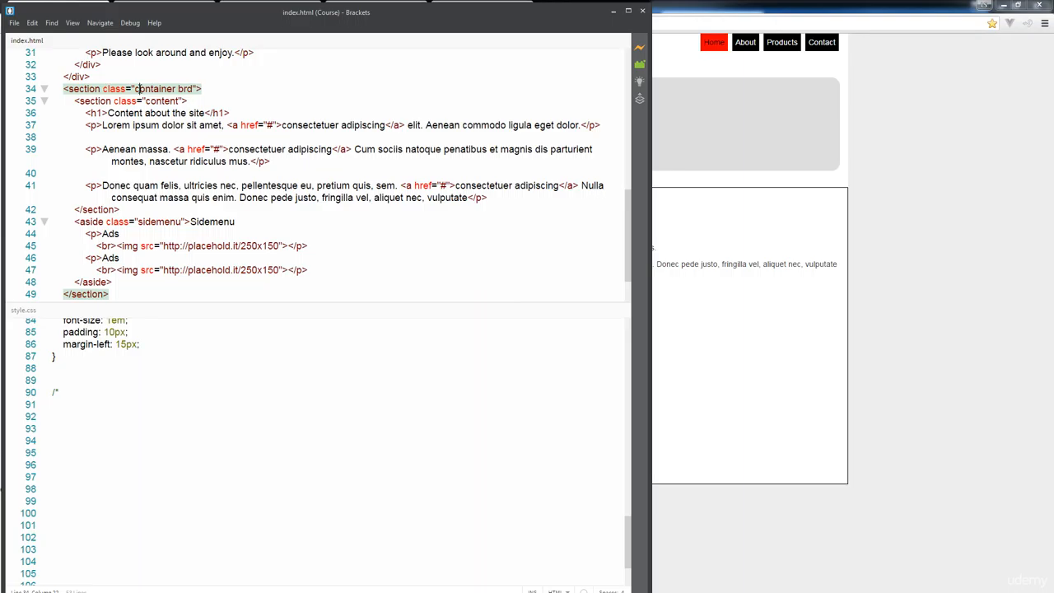
pyautogui.moveTo(182, 130)
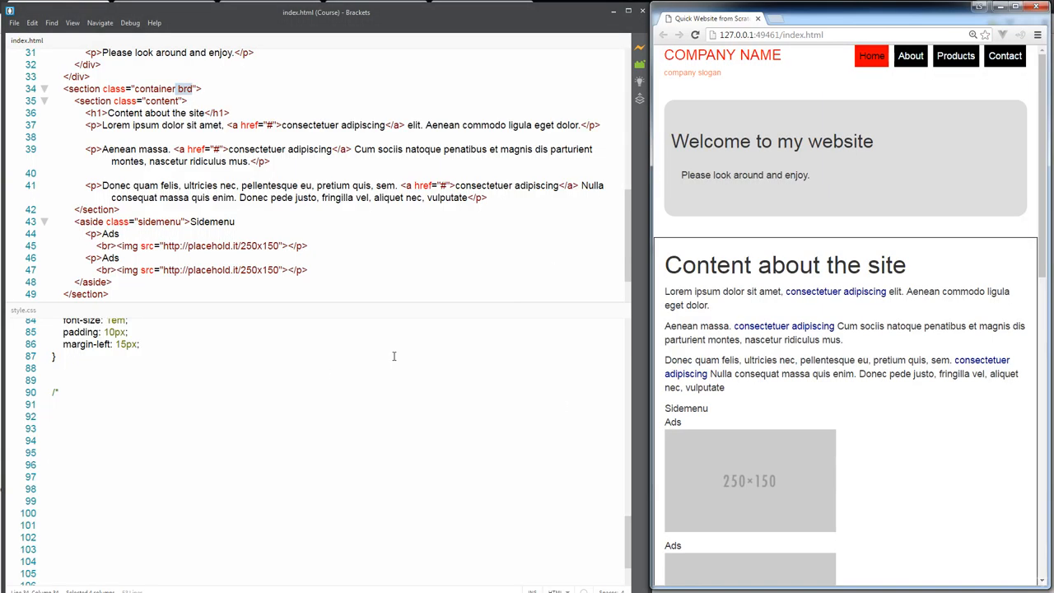
pyautogui.moveTo(575, 216)
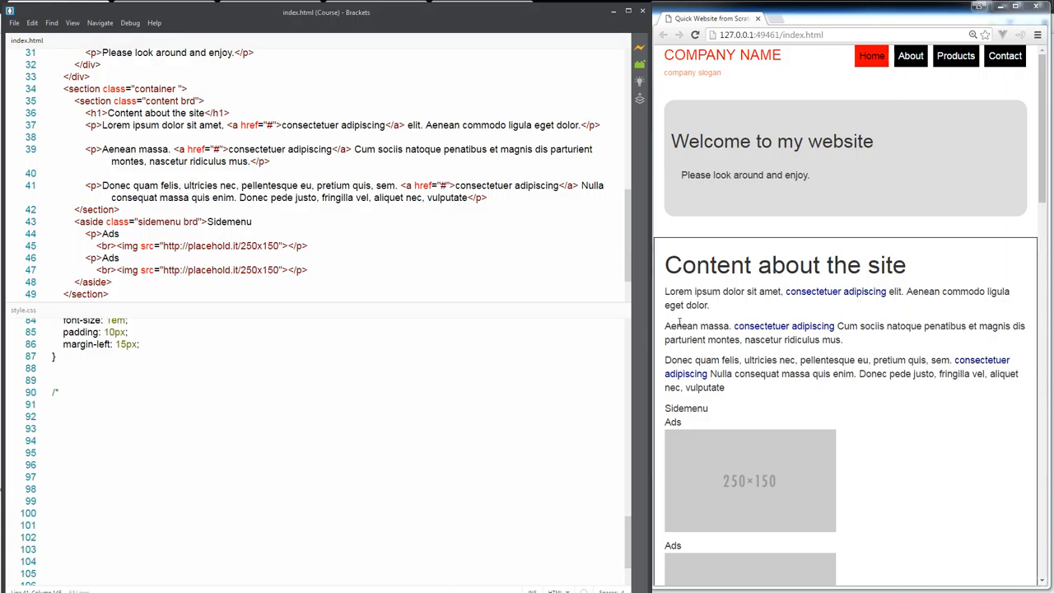
pyautogui.scroll(-3)
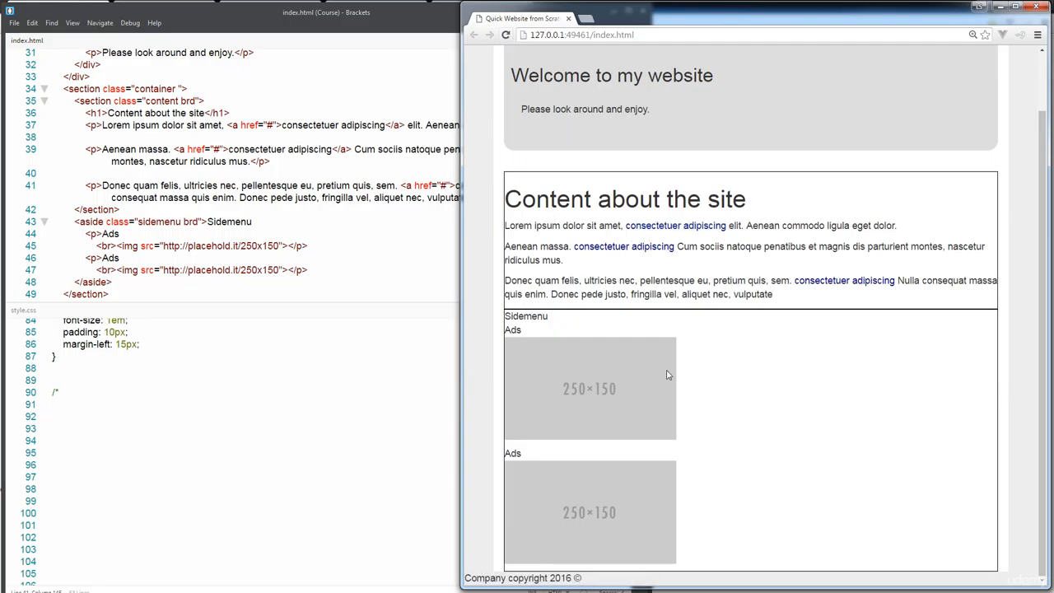
pyautogui.moveTo(624, 269)
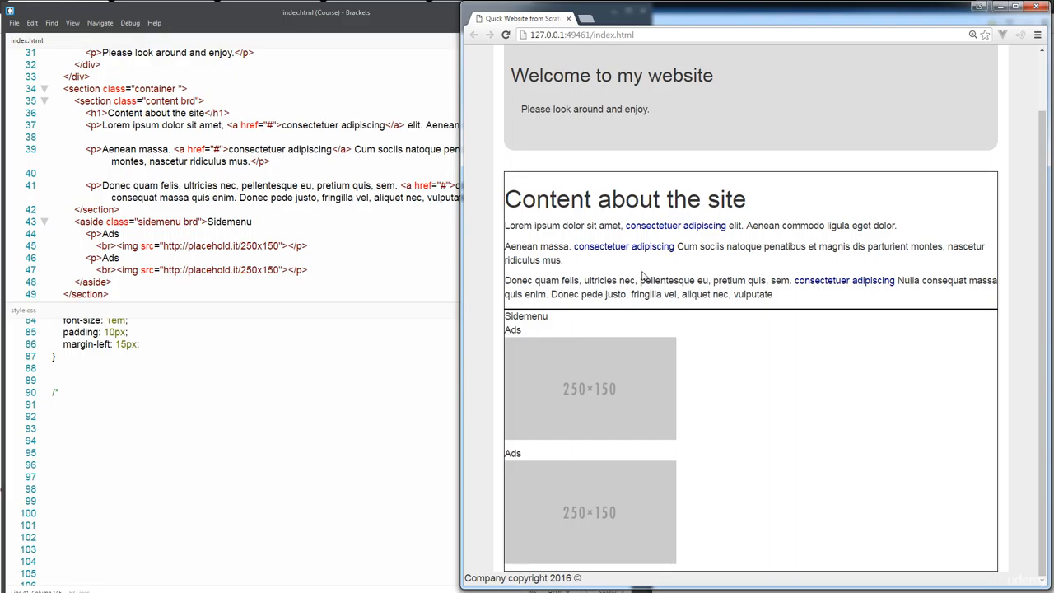
pyautogui.moveTo(607, 342)
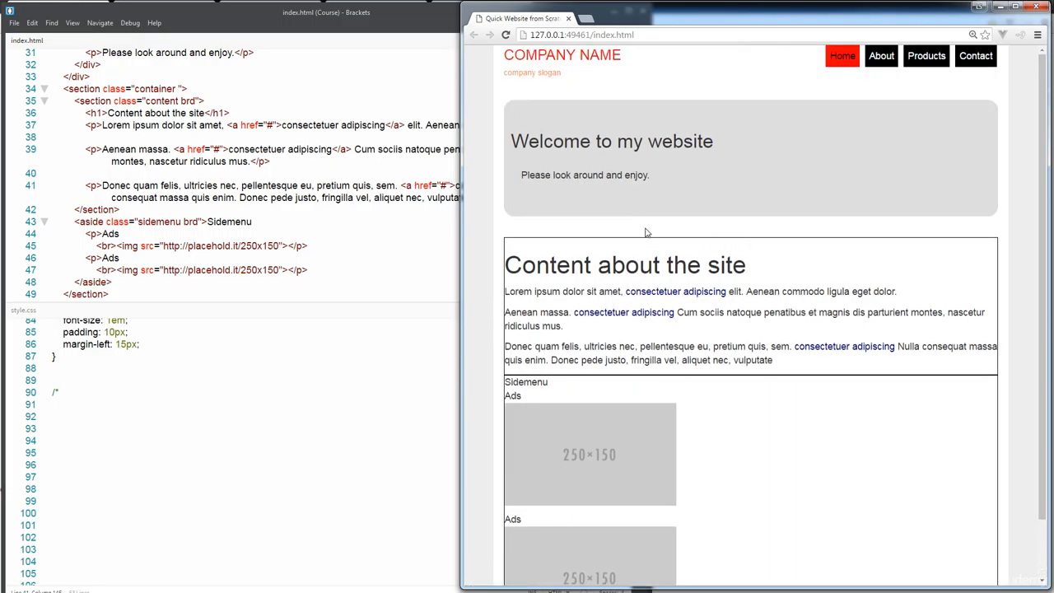
pyautogui.moveTo(659, 71)
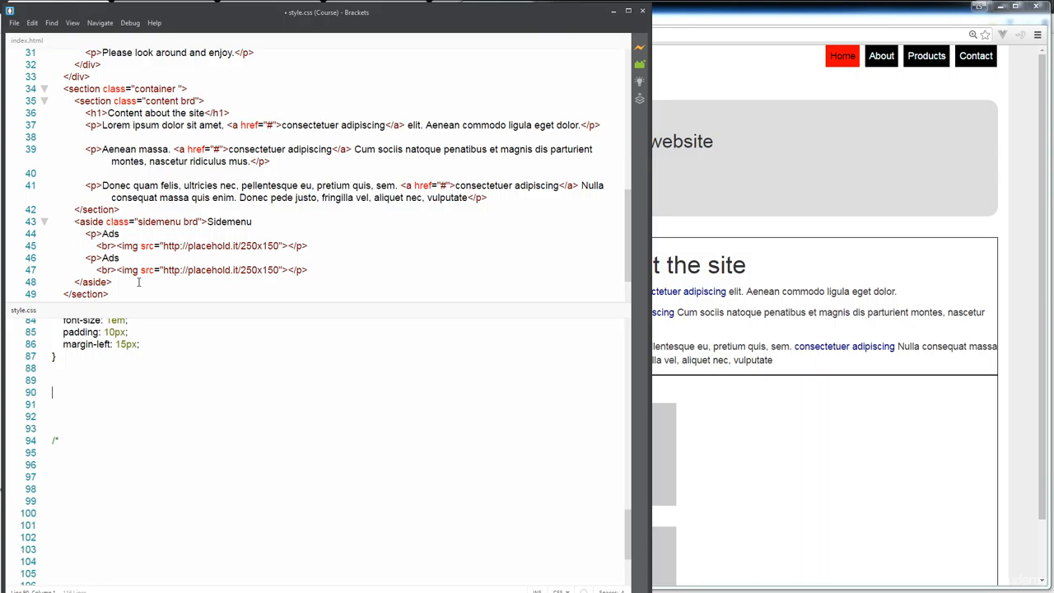
# Step: Add a .content rule to style.css with float: left and width: 60%
pyautogui.doubleClick(155, 222)
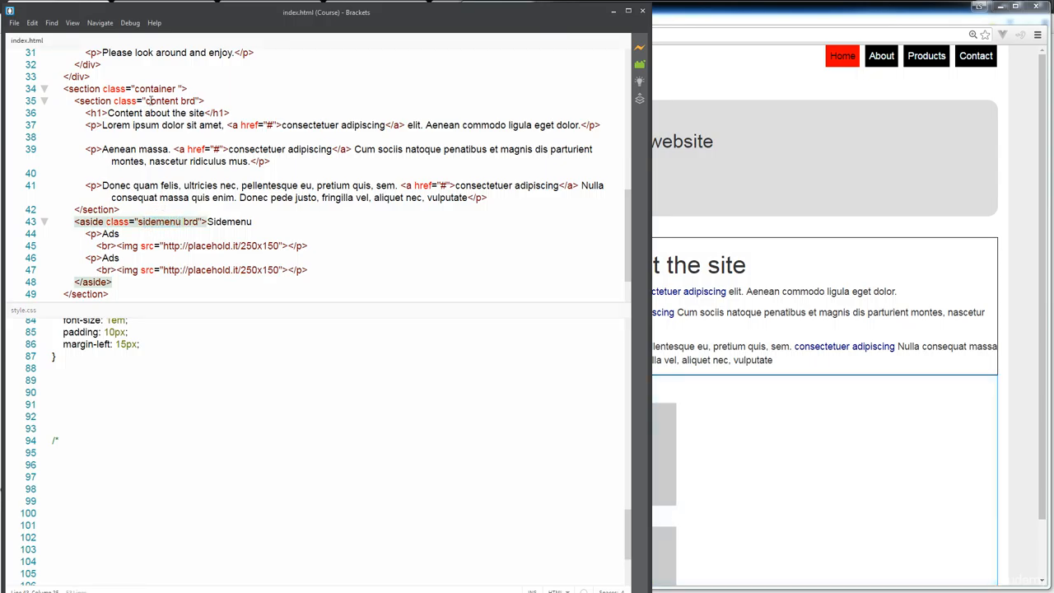
pyautogui.doubleClick(162, 101)
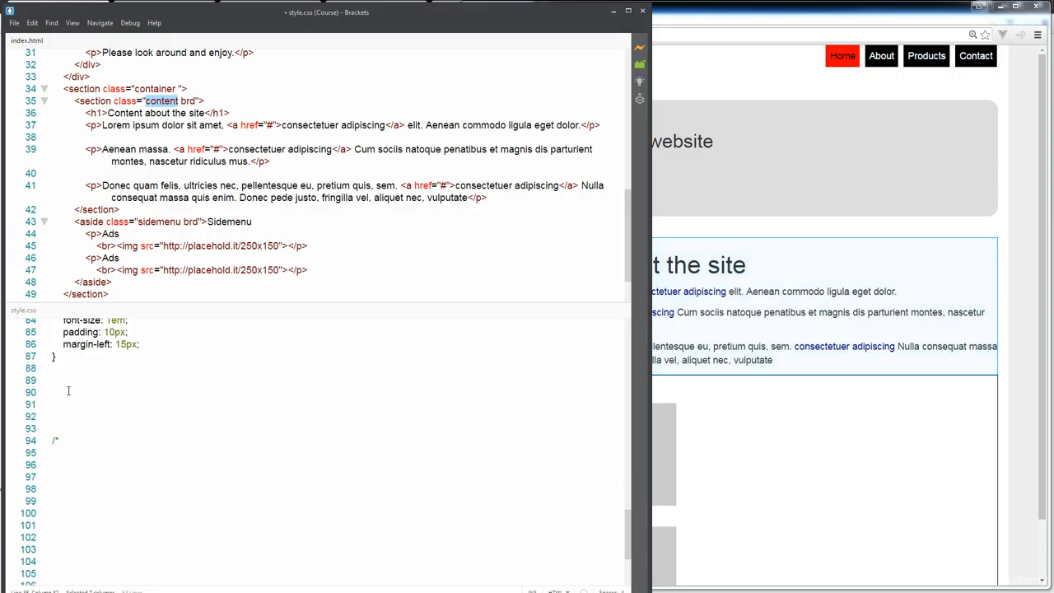
pyautogui.click(54, 391)
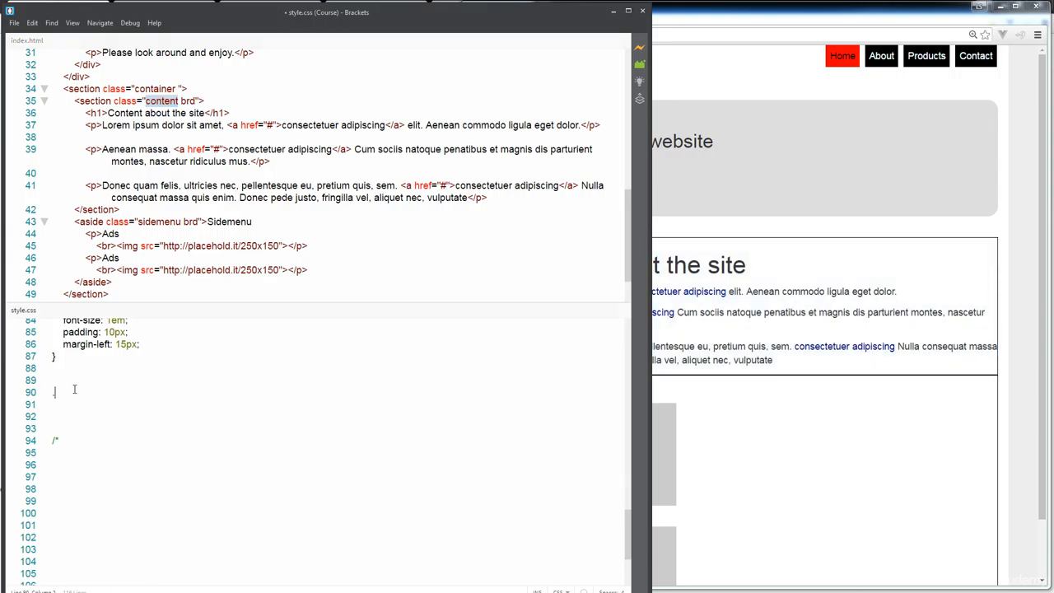
pyautogui.write('.content{')
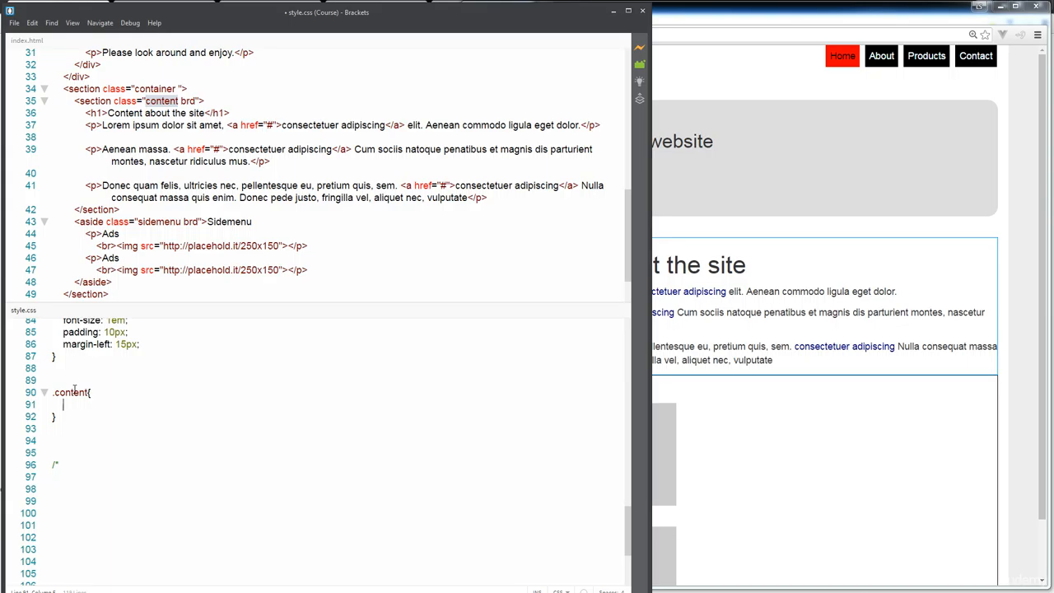
pyautogui.write('float:left;')
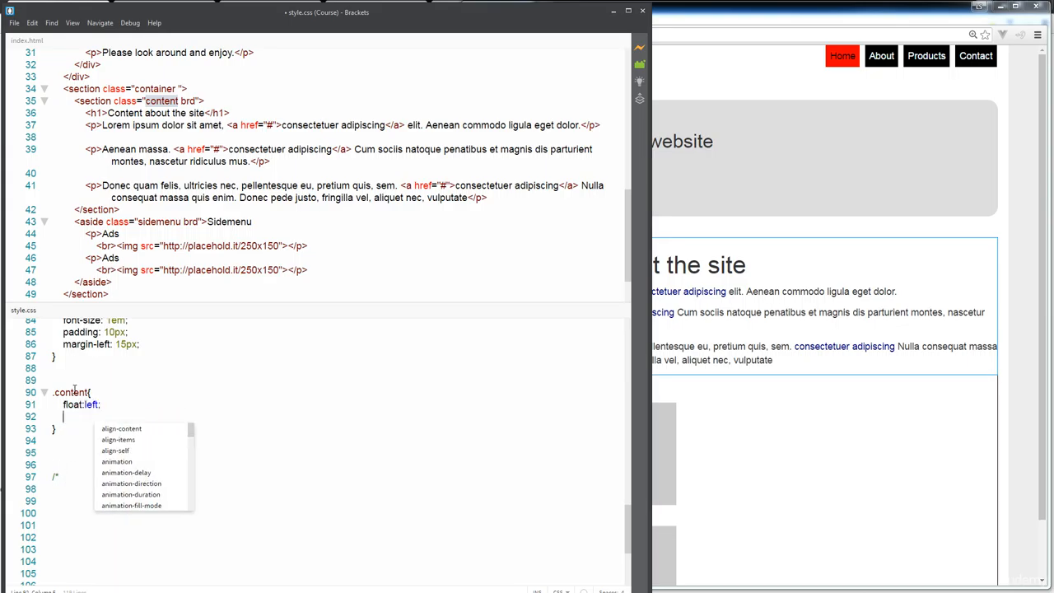
pyautogui.write('width:60')
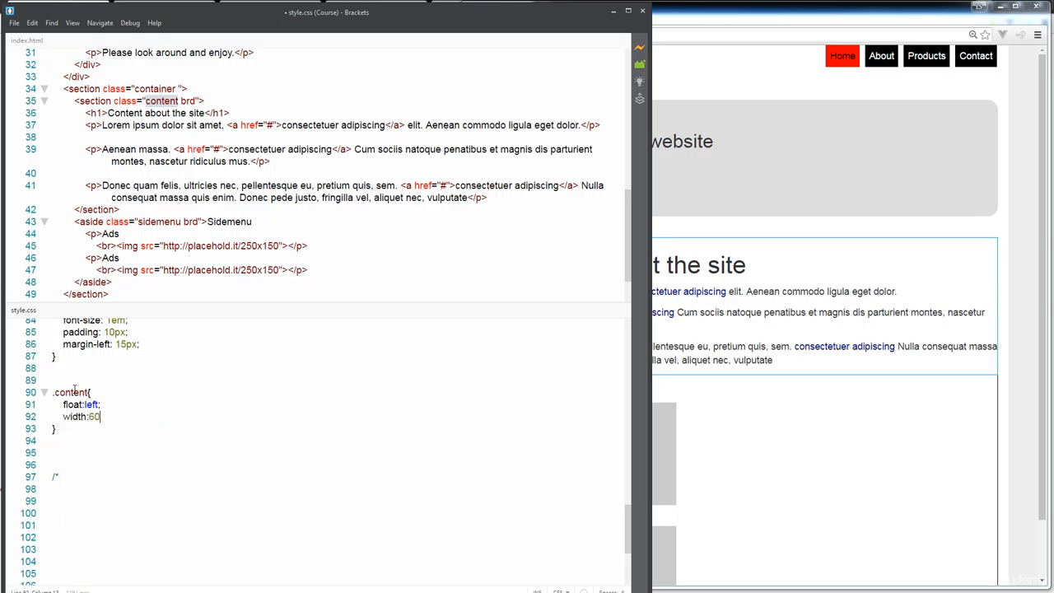
pyautogui.write('%;')
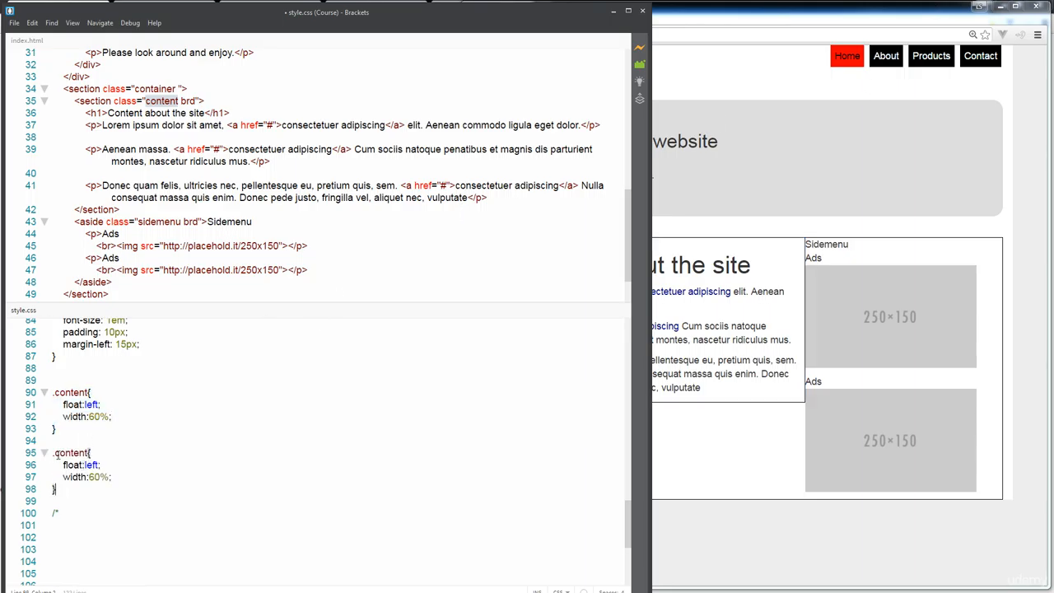
# Step: Rename the copied rule to .sidemenu and change its float to right
pyautogui.doubleClick(71, 453)
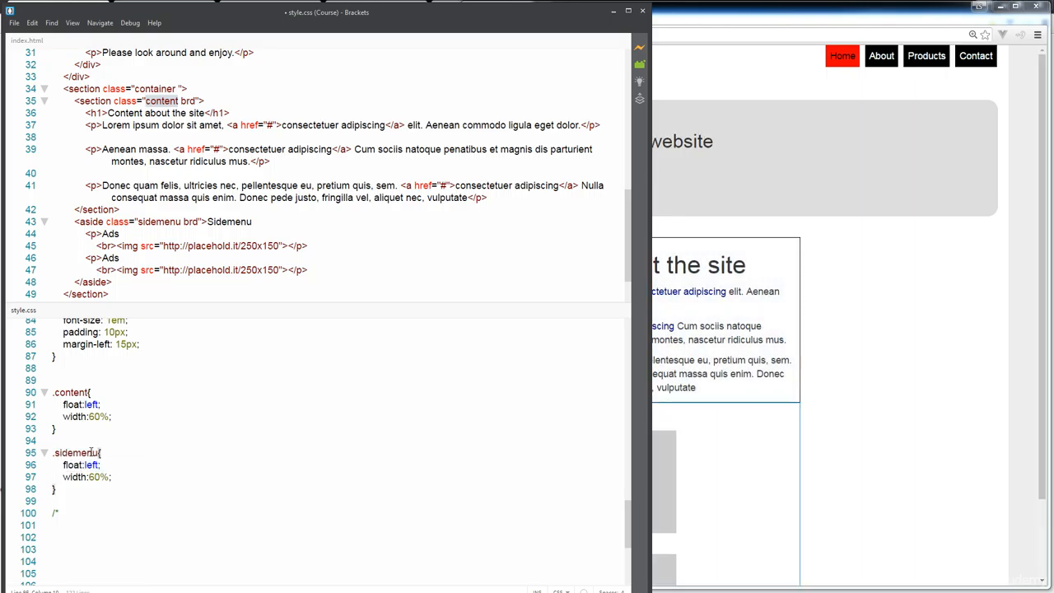
pyautogui.doubleClick(91, 465)
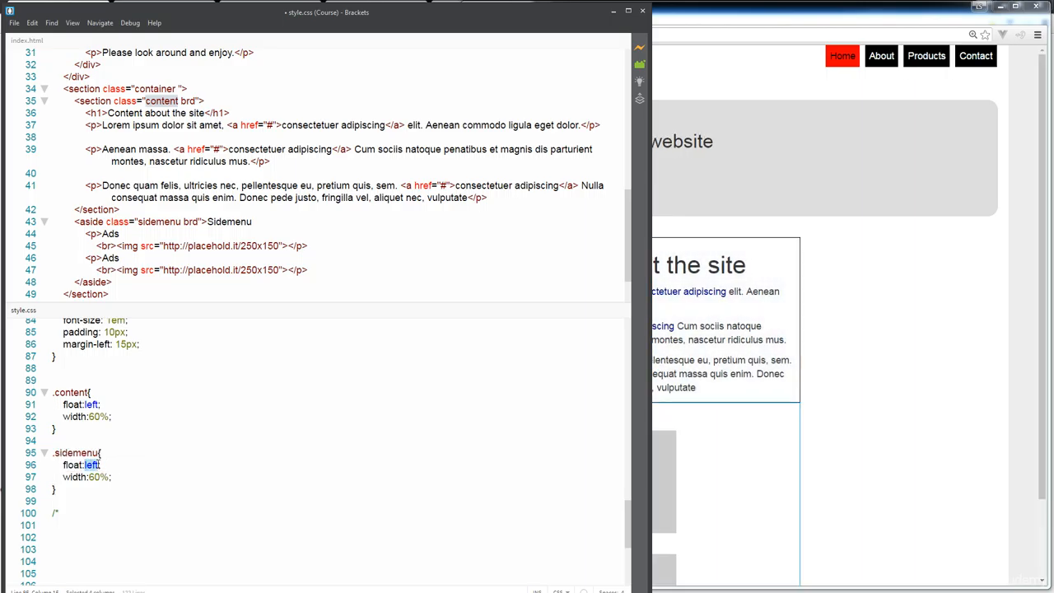
pyautogui.write('right')
pyautogui.click(83, 477)
pyautogui.write(' 4')
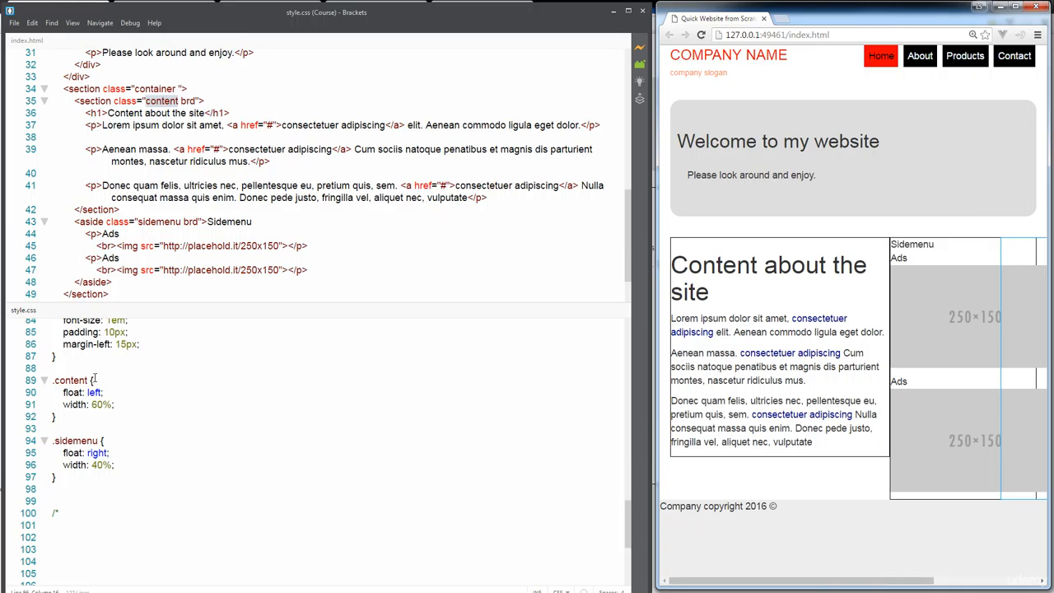
# Step: Add an img rule with max-width: 100% to style.css
pyautogui.scroll(3)
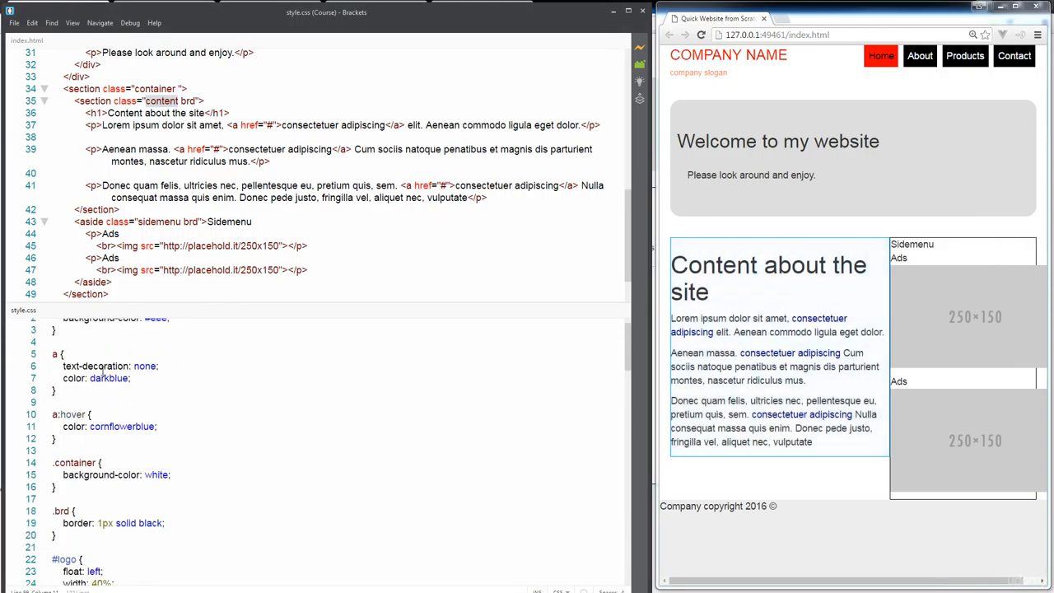
pyautogui.scroll(3)
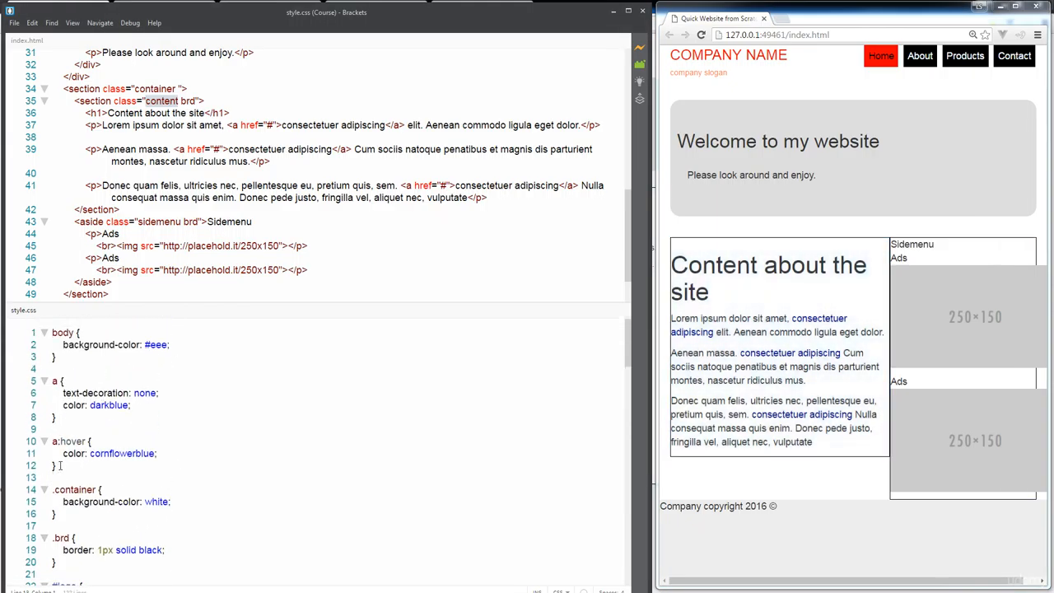
pyautogui.write('img{')
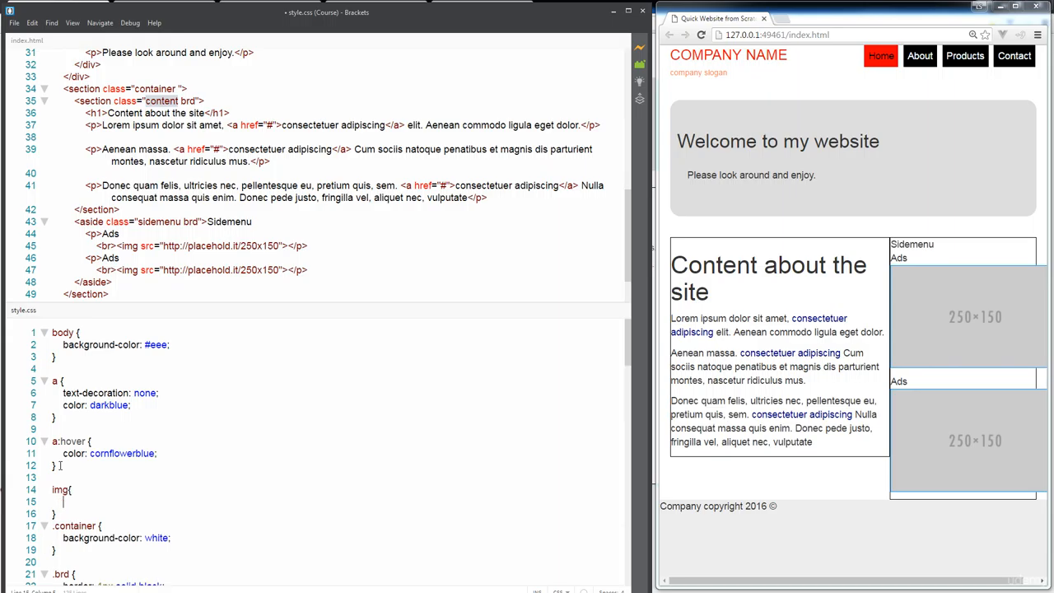
pyautogui.write('max-width:')
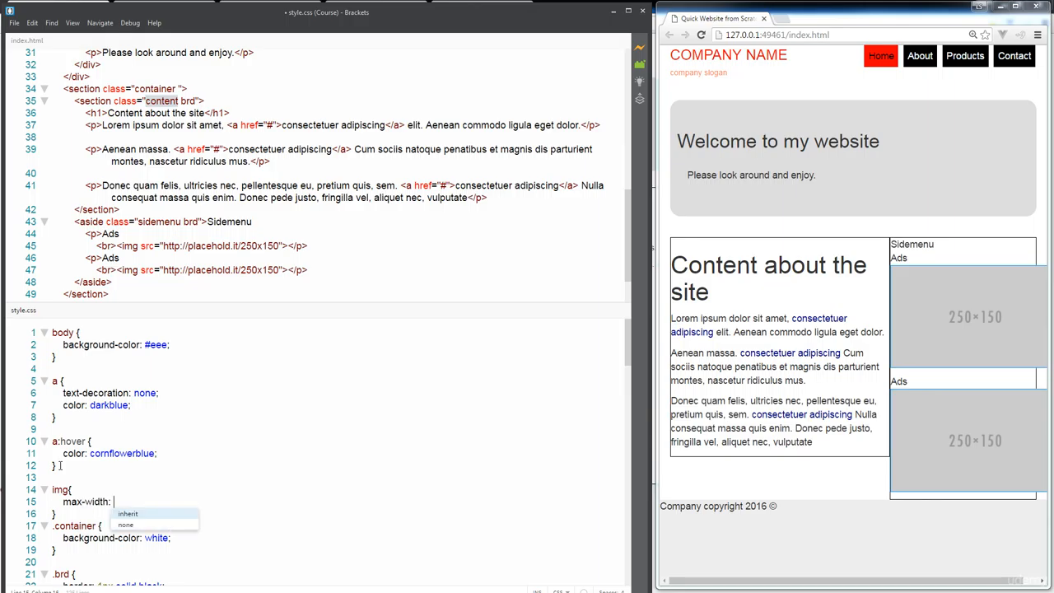
pyautogui.write('100%;')
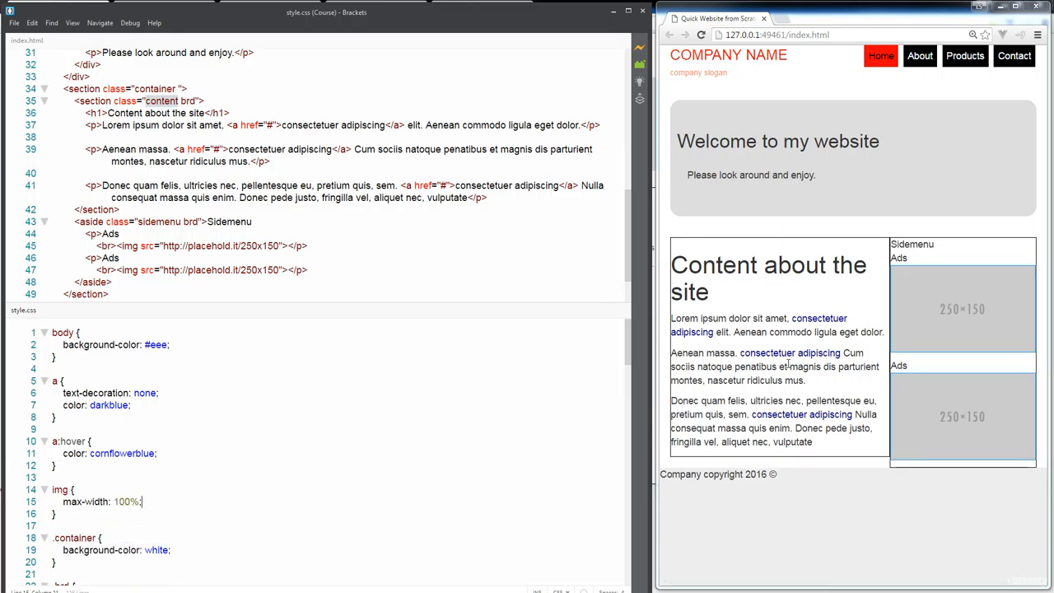
pyautogui.moveTo(955, 298)
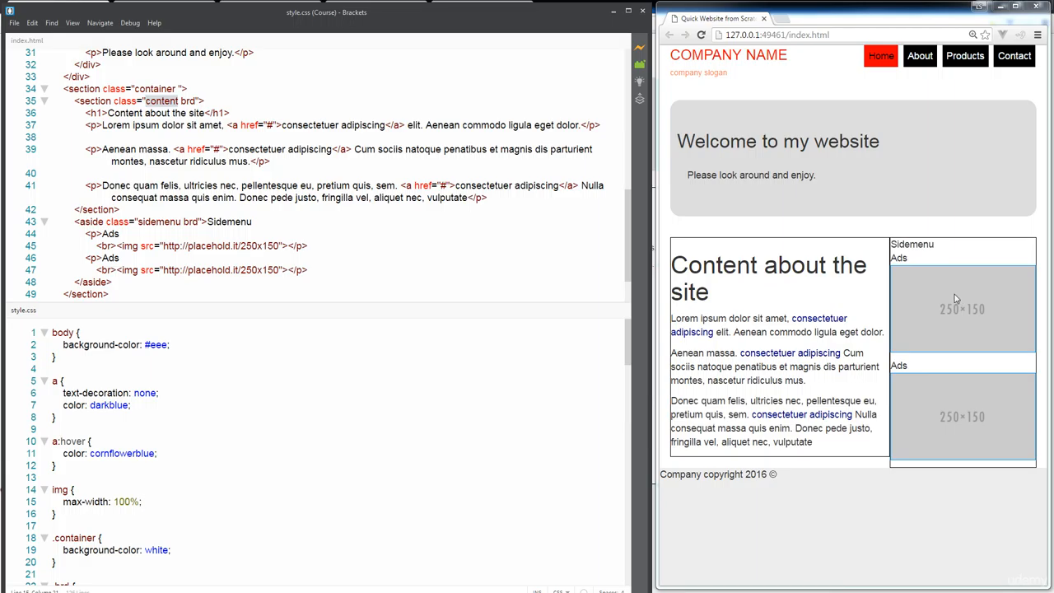
pyautogui.moveTo(958, 309)
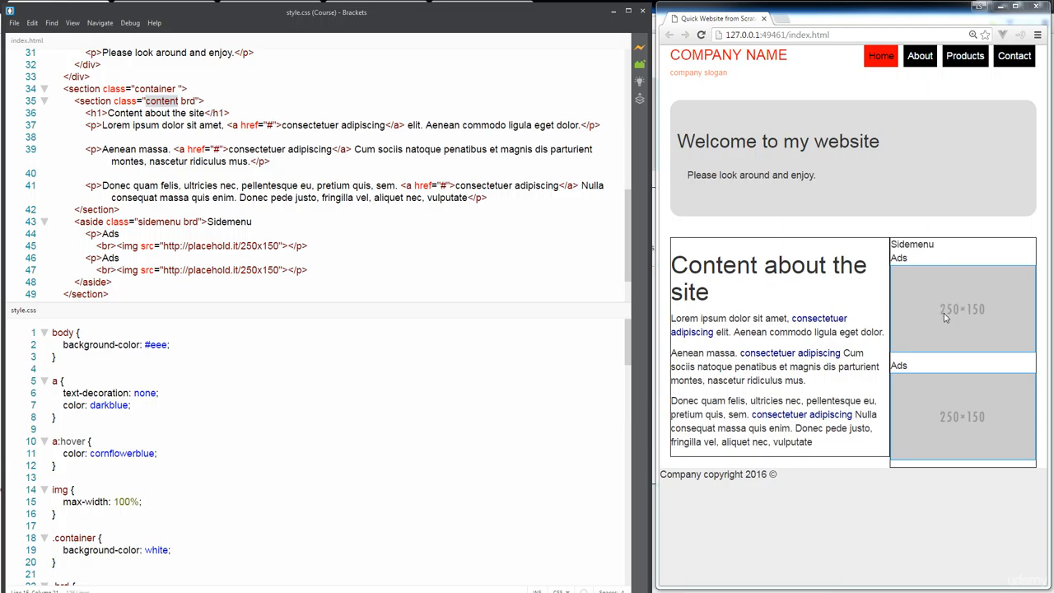
pyautogui.moveTo(961, 300)
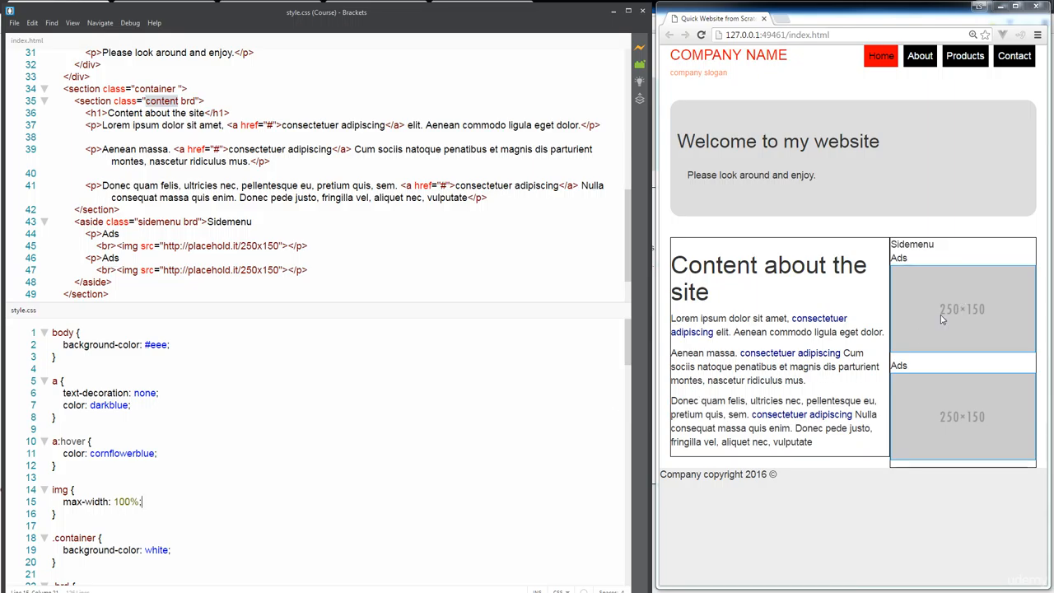
pyautogui.scroll(-3)
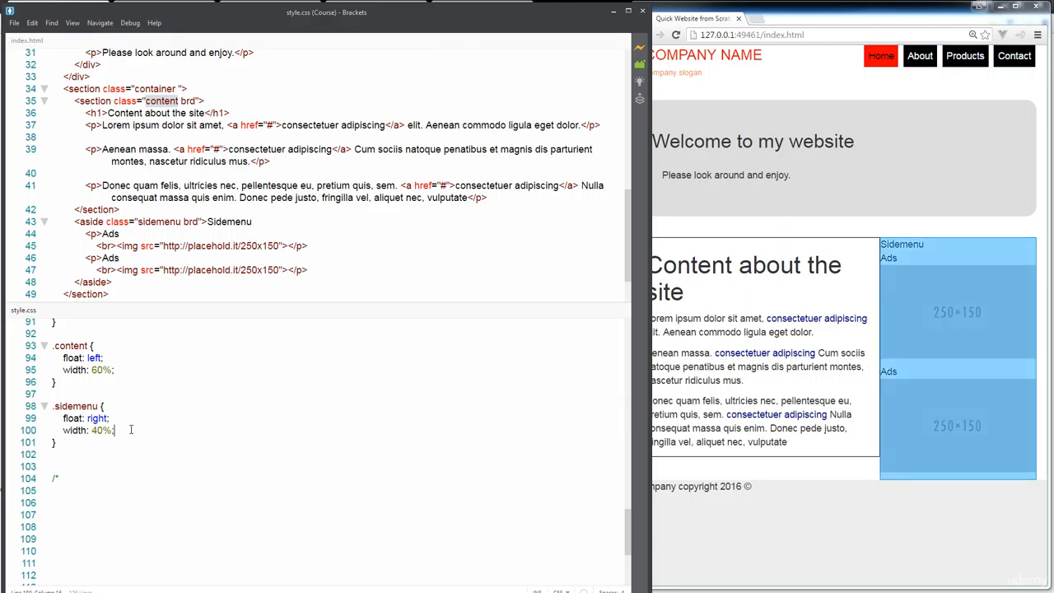
# Step: Add padding: 5px to the .sidemenu rule and open a new declaration line
pyautogui.write('padding:')
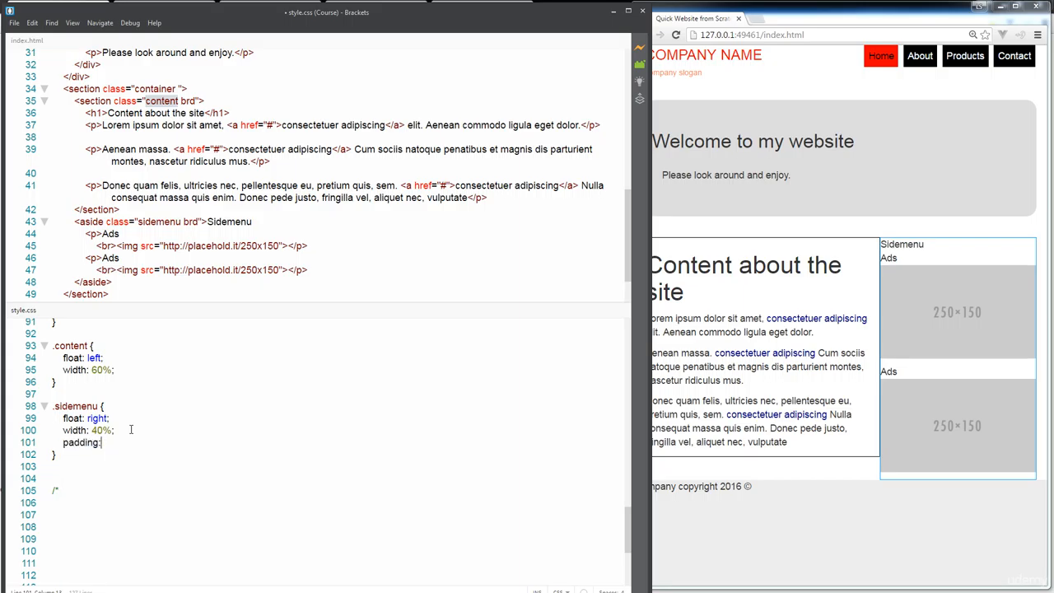
pyautogui.write('5px')
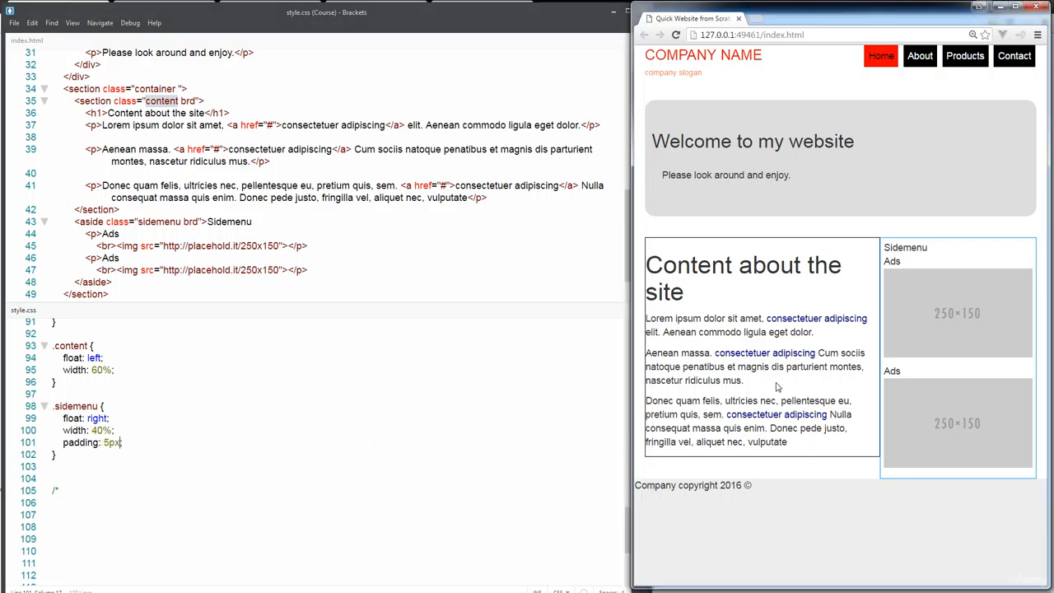
pyautogui.click(115, 370)
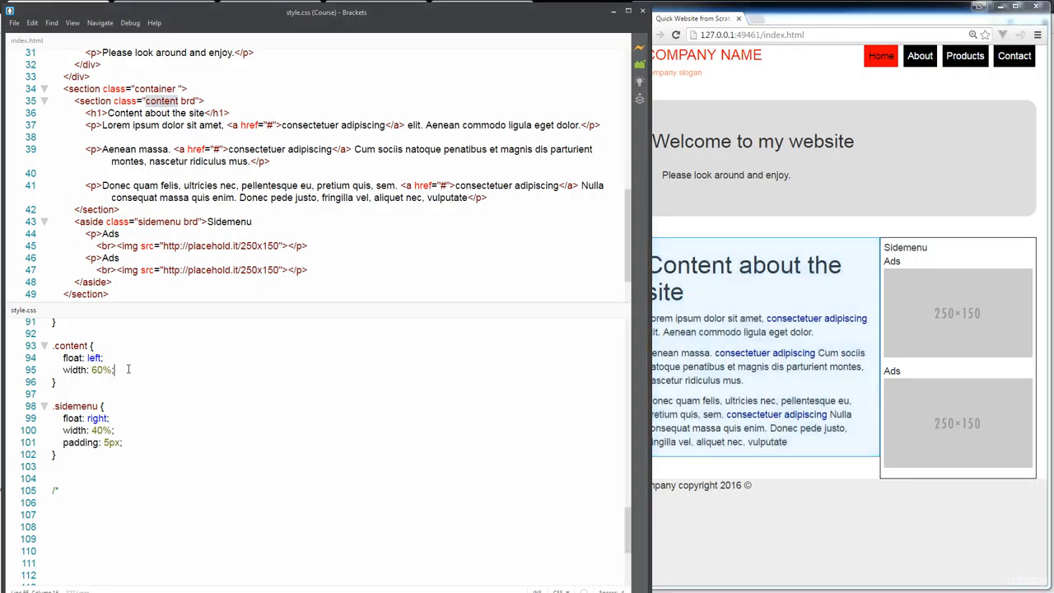
pyautogui.press('Return')
pyautogui.write('background-color:')
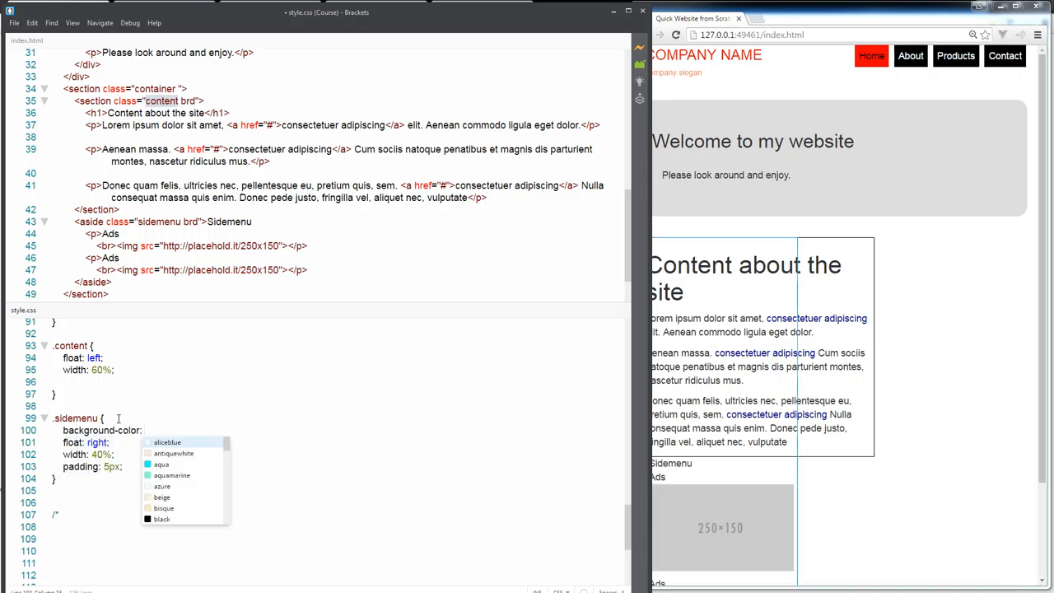
# Step: Set background-color: #eee at the top of the .sidemenu rule
pyautogui.write('#eee;')
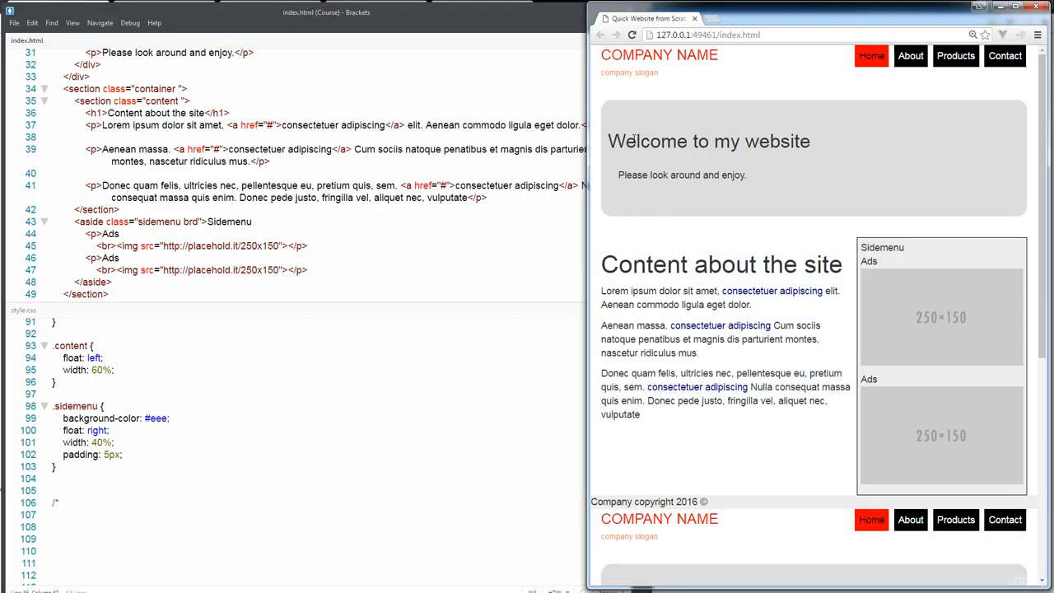
# Step: Reload index.html in Chrome to preview the padded, grey-sidebar two-column layout
pyautogui.scroll(-3)
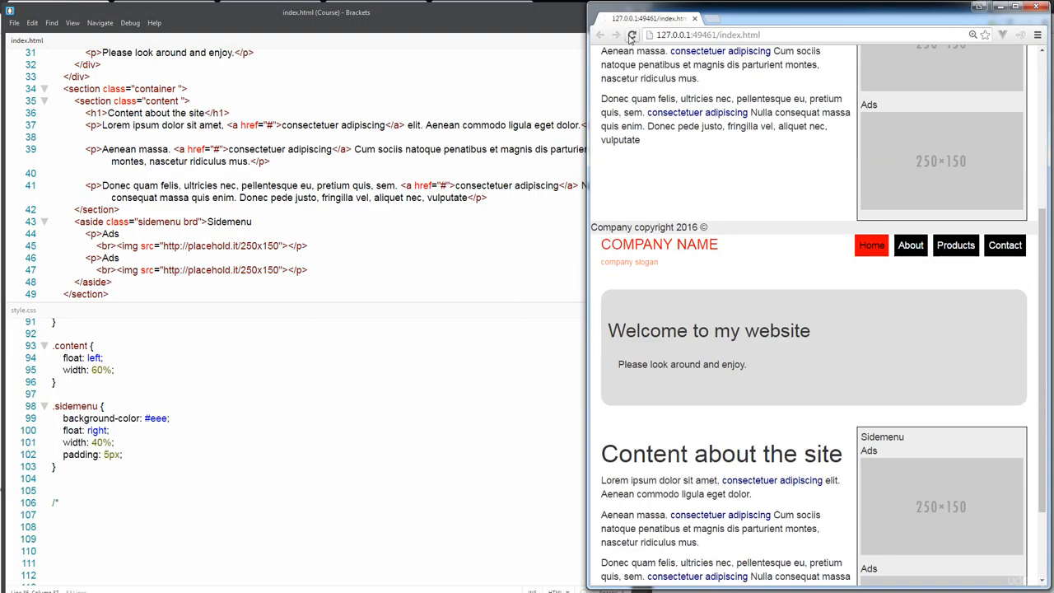
pyautogui.click(631, 34)
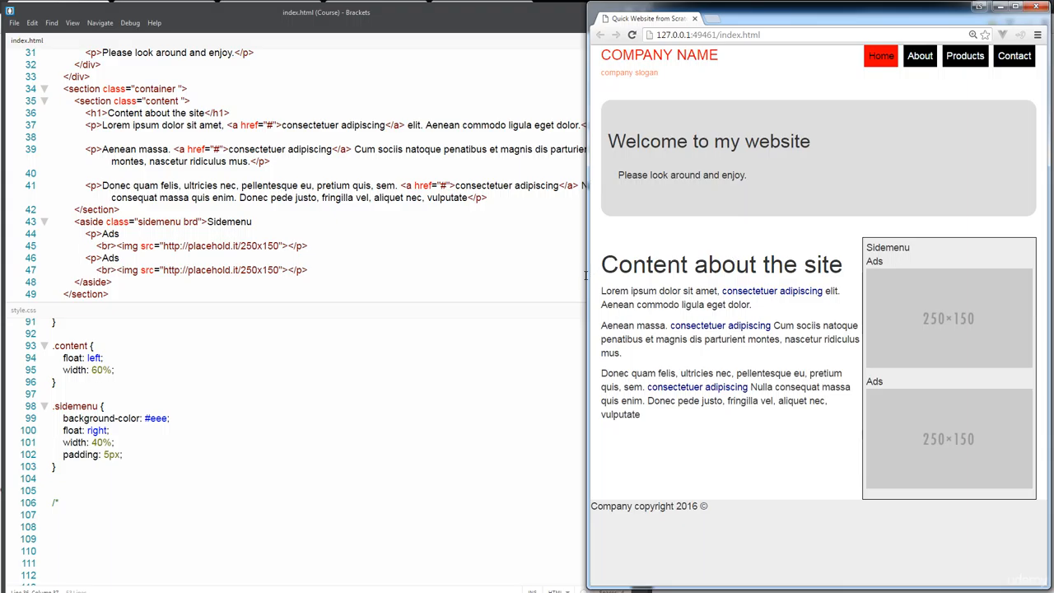